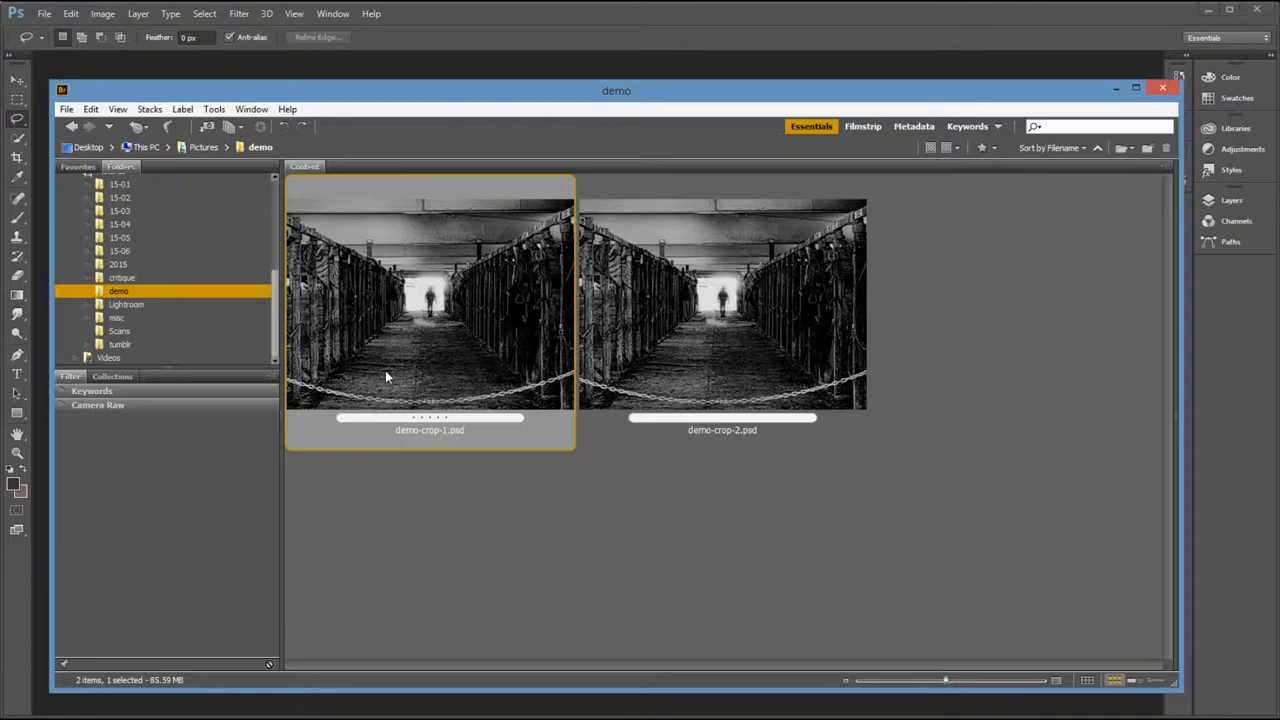
# Open demo-crop-1.psd, the first barn aisle photo, from Bridge into Photoshop.
pyautogui.doubleClick(429, 300)
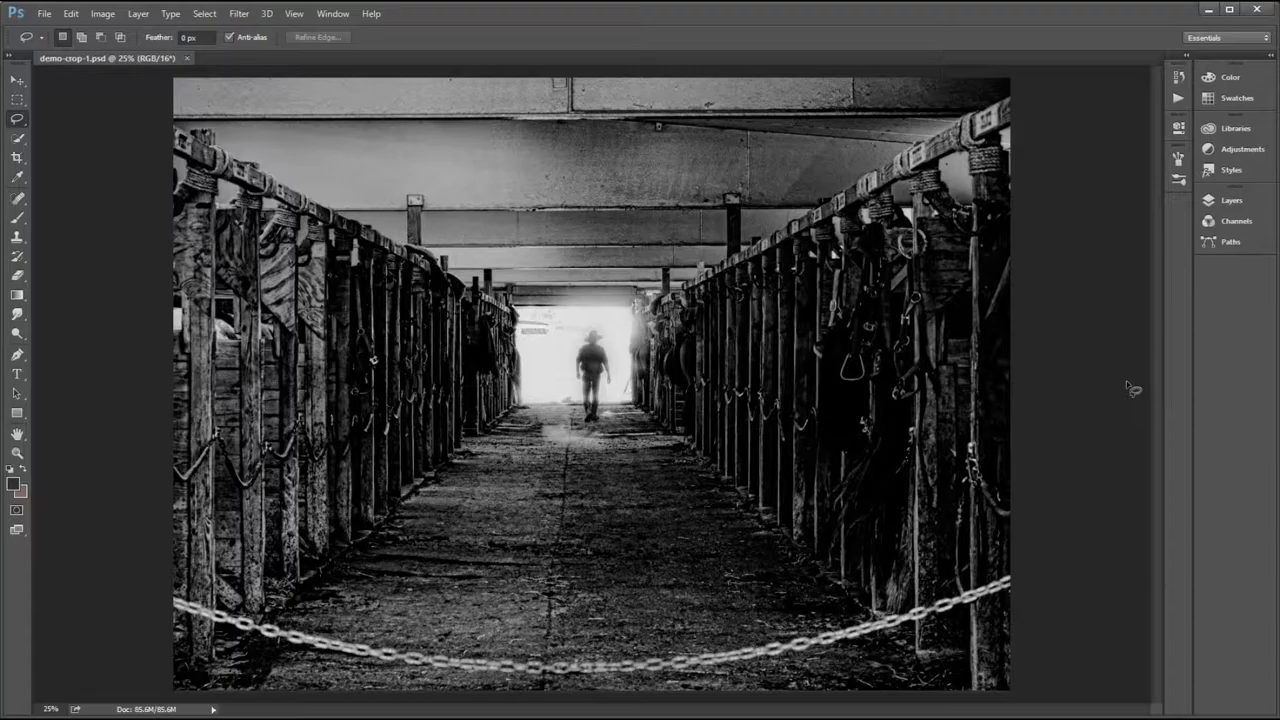
# Crop the photo to a 10 x 8 in, 300 ppi frame around the walking figure.
pyautogui.click(17, 157)
pyautogui.write('300')
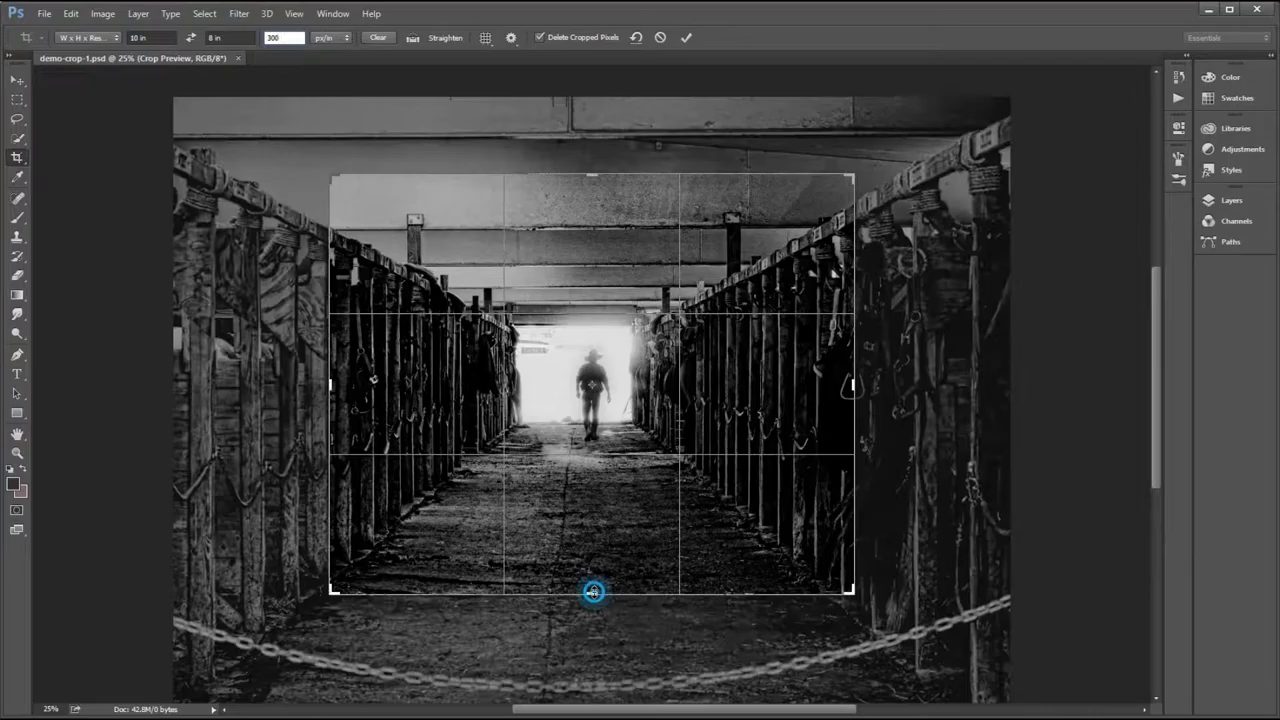
pyautogui.moveTo(593, 591); pyautogui.dragTo(590, 605)
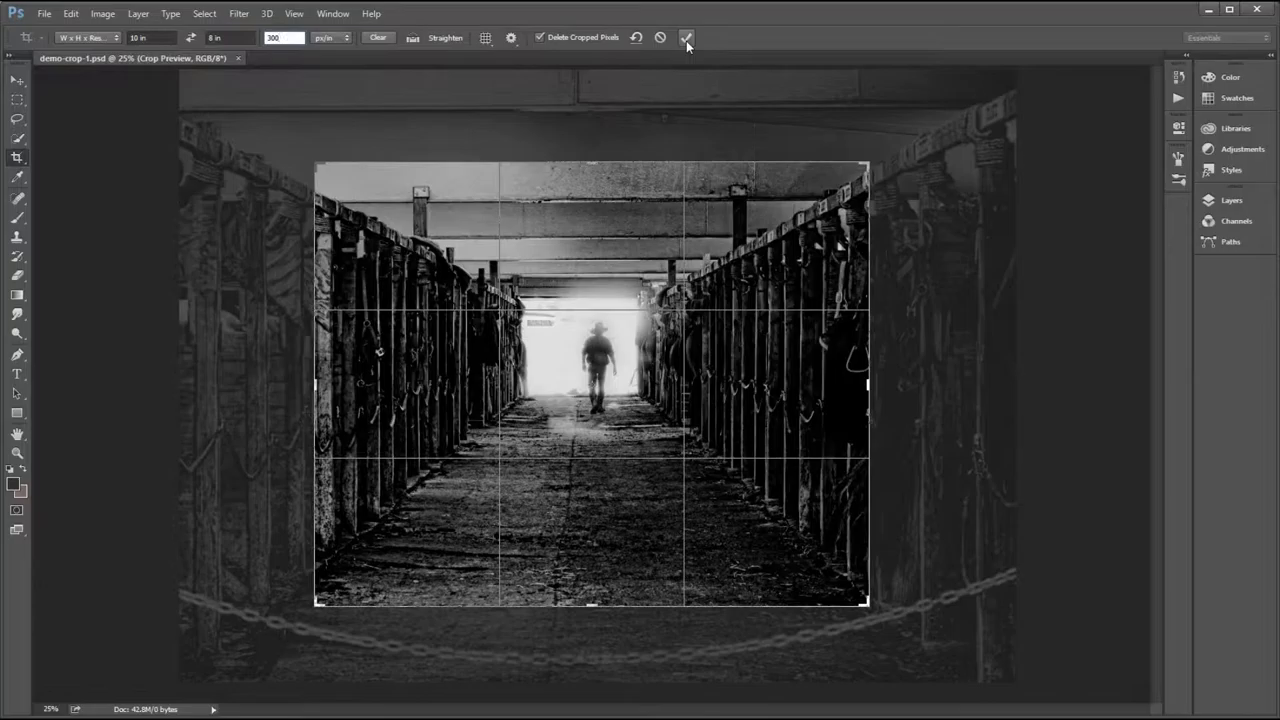
pyautogui.click(44, 13)
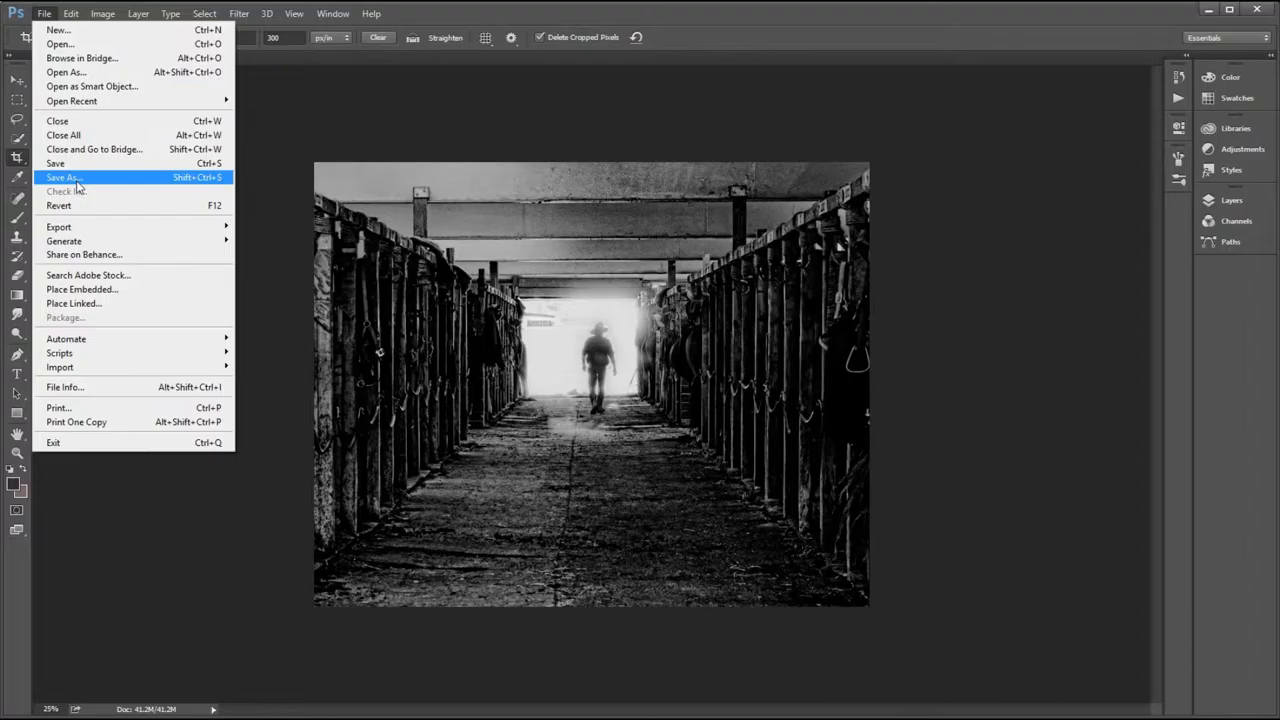
# Save a JPEG copy named demo-crop-1-8x10.jpg at maximum quality 10.
pyautogui.click(63, 177)
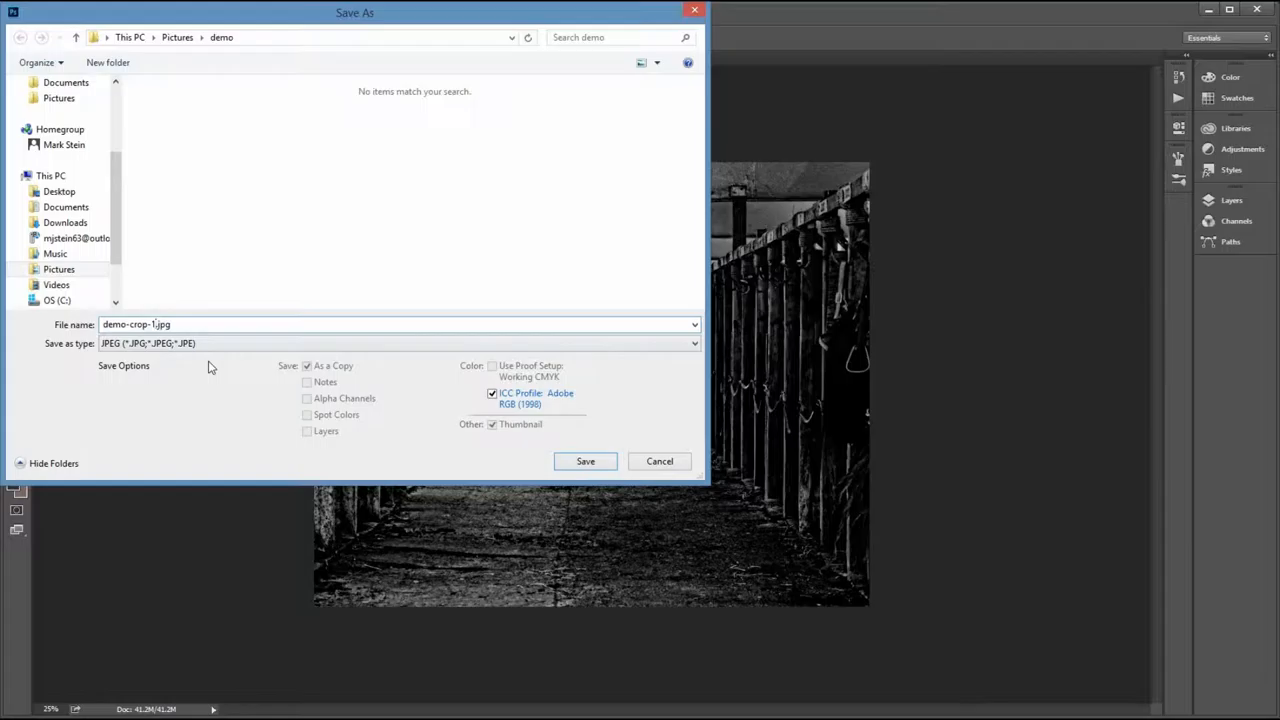
pyautogui.write('-8x10')
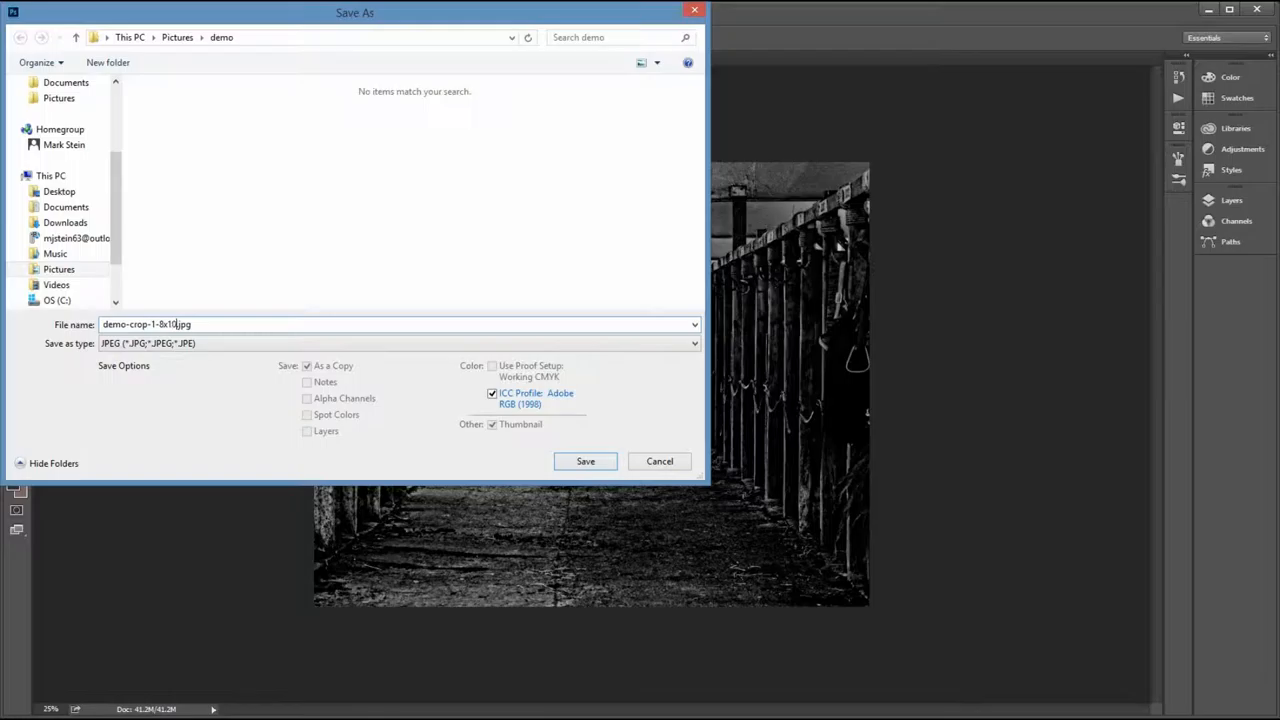
pyautogui.click(585, 461)
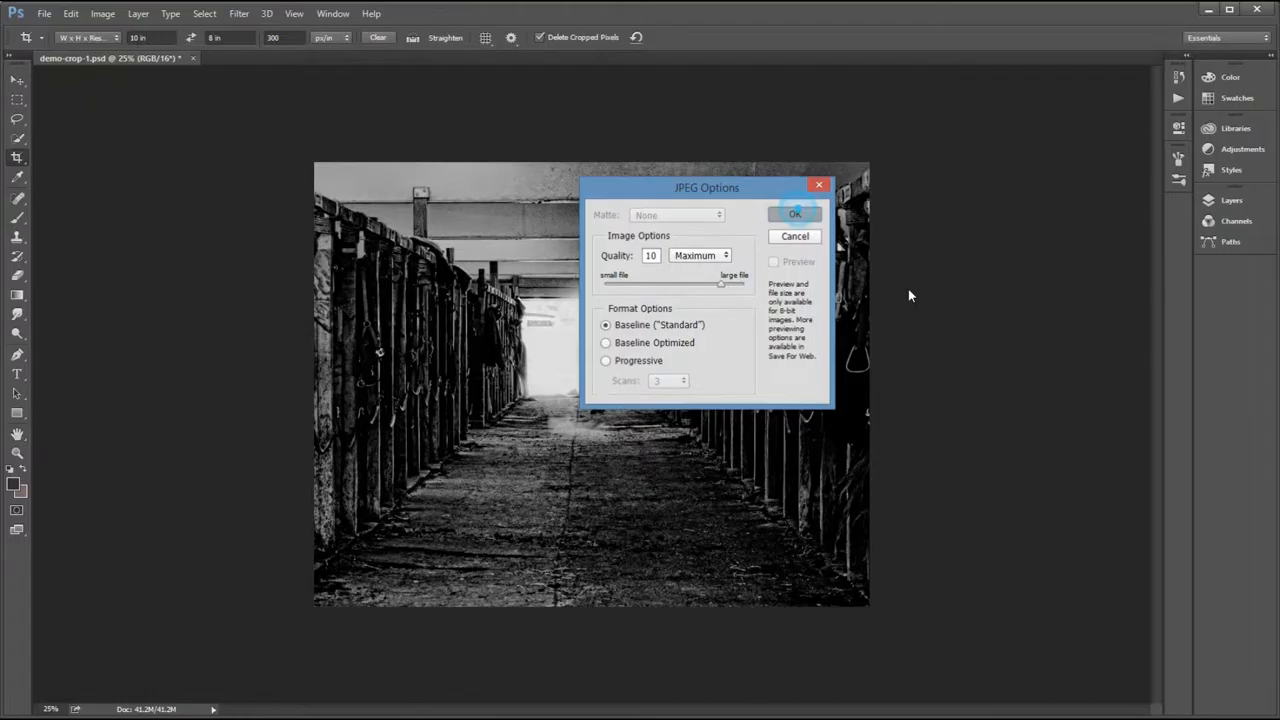
pyautogui.click(794, 214)
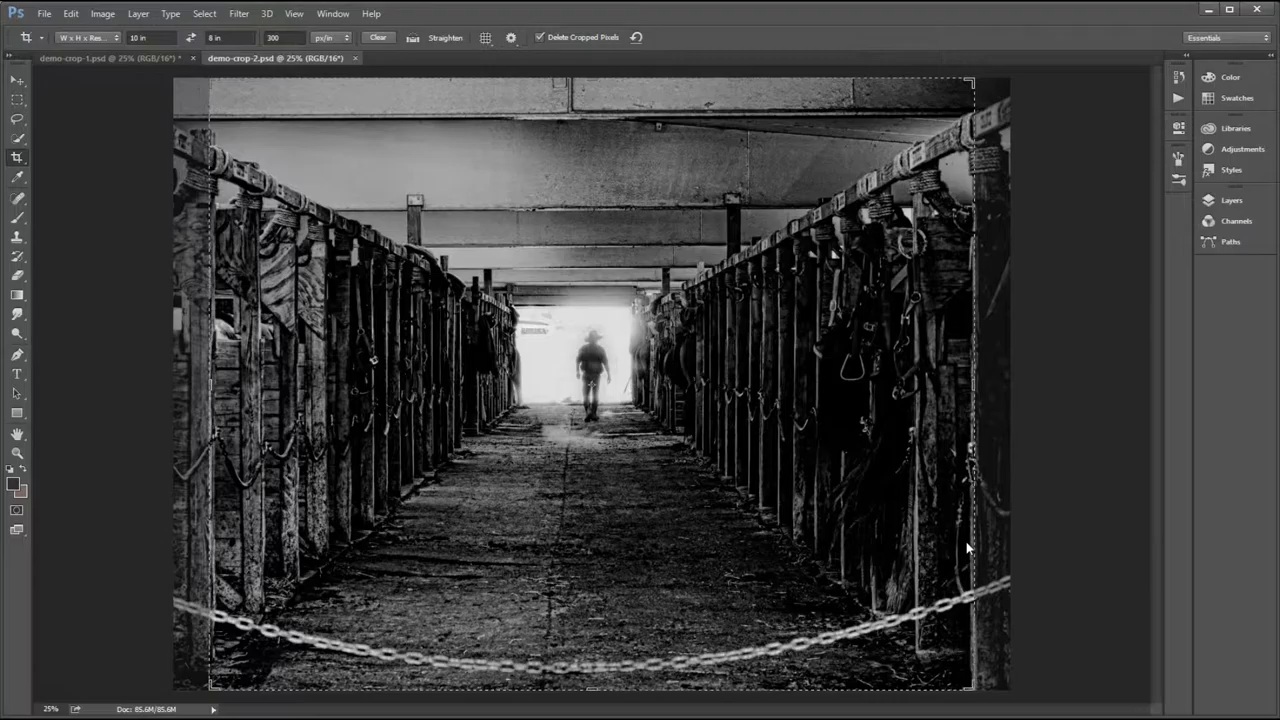
# Crop demo-crop-2 into a wide panoramic strip, trimming the ceiling and chain.
pyautogui.click(378, 37)
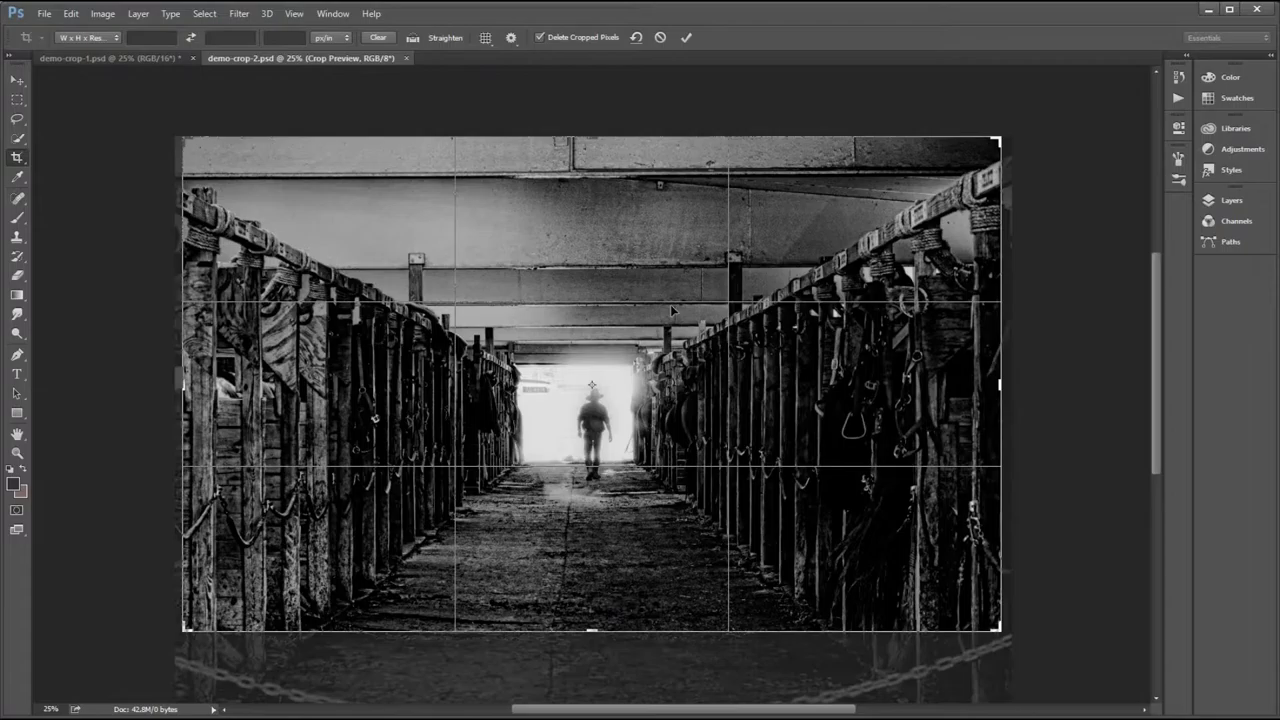
pyautogui.moveTo(590, 630); pyautogui.dragTo(590, 562)
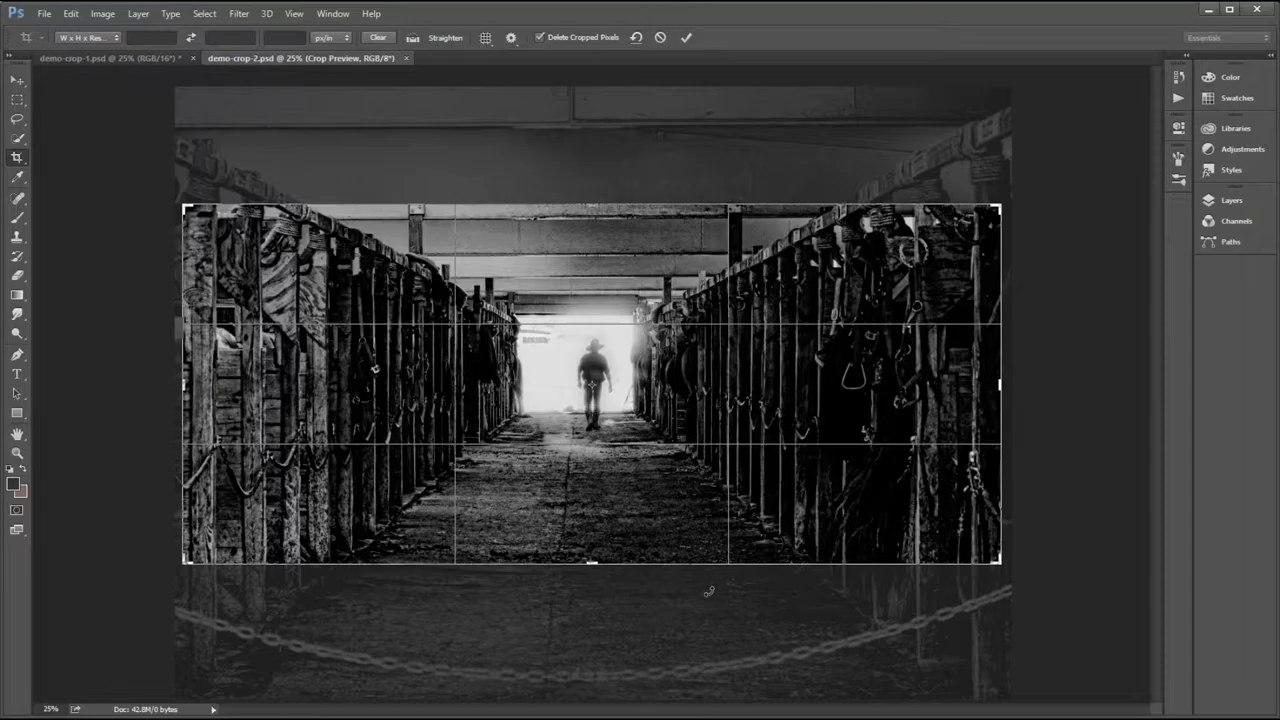
pyautogui.click(686, 37)
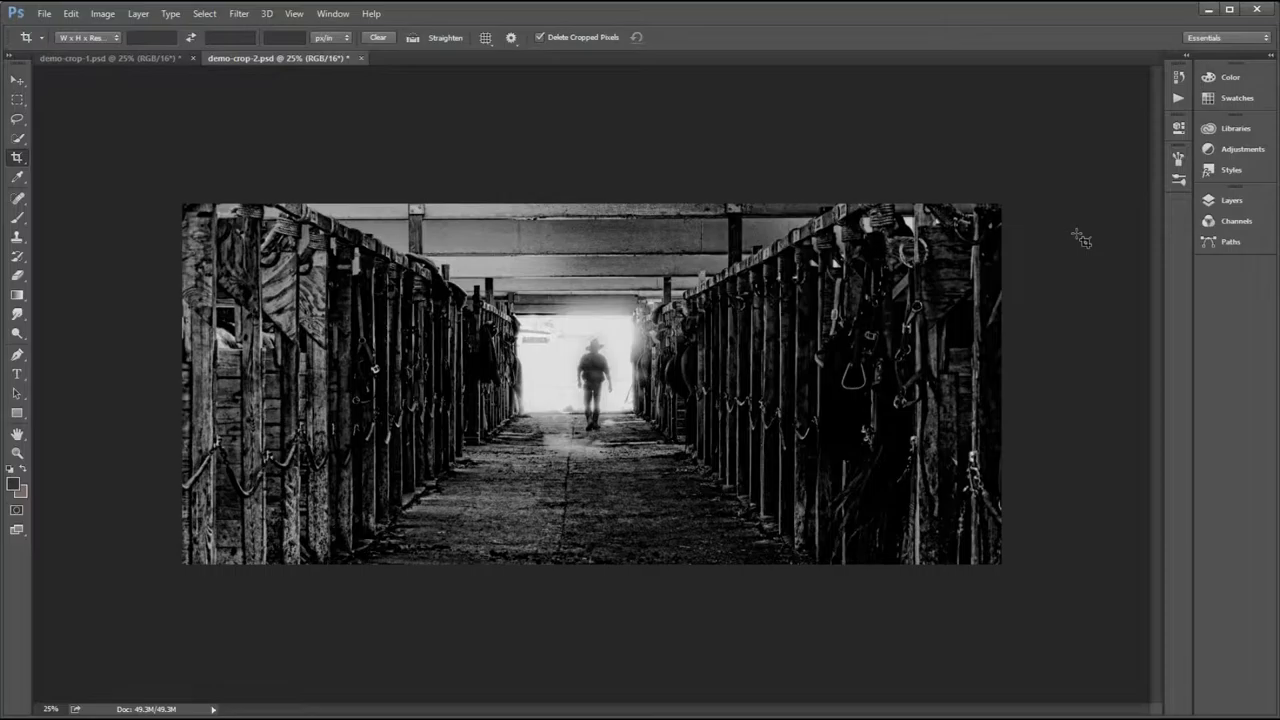
pyautogui.click(102, 13)
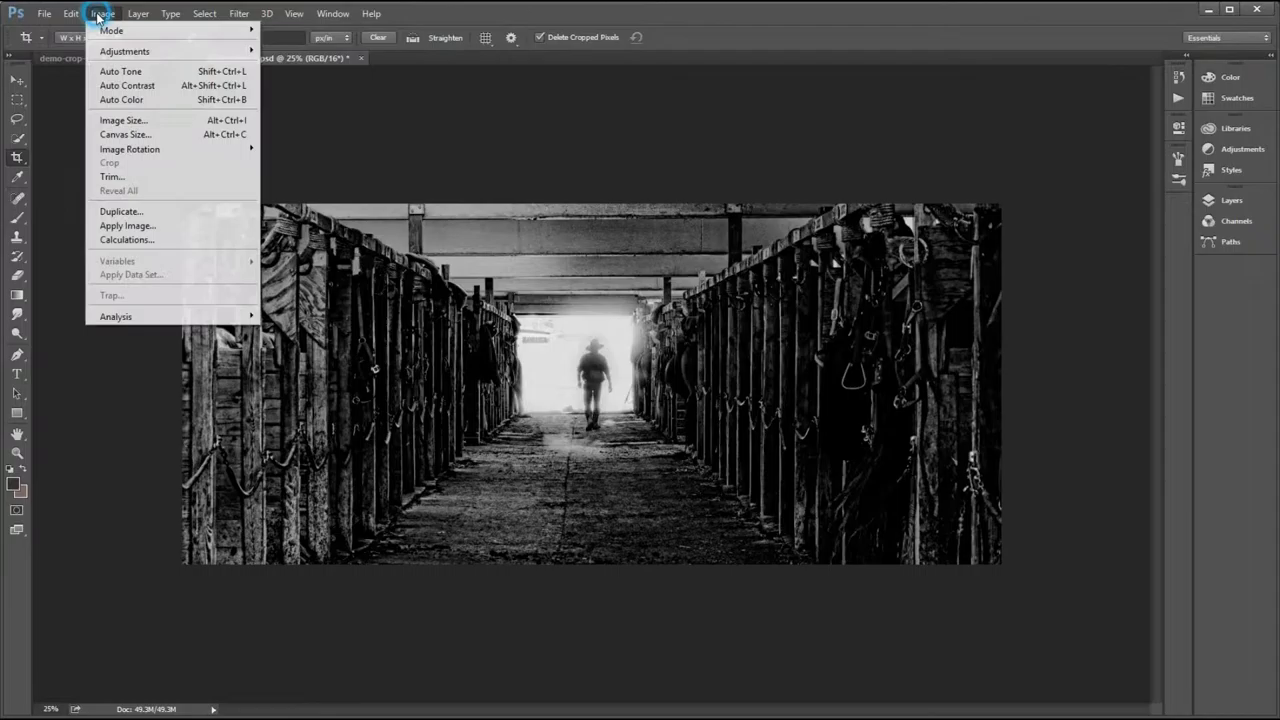
# Resample the panorama to 9.25 inches wide at 300 ppi via Image Size.
pyautogui.click(123, 120)
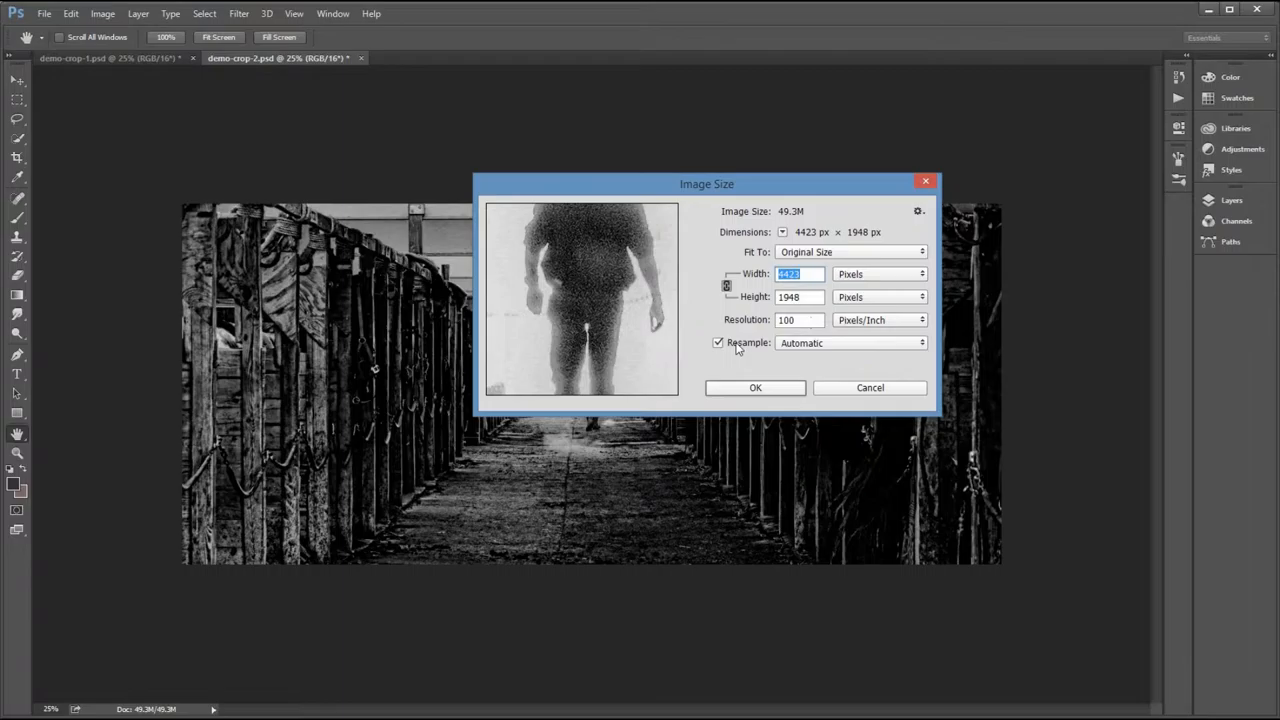
pyautogui.click(717, 343)
pyautogui.write('300')
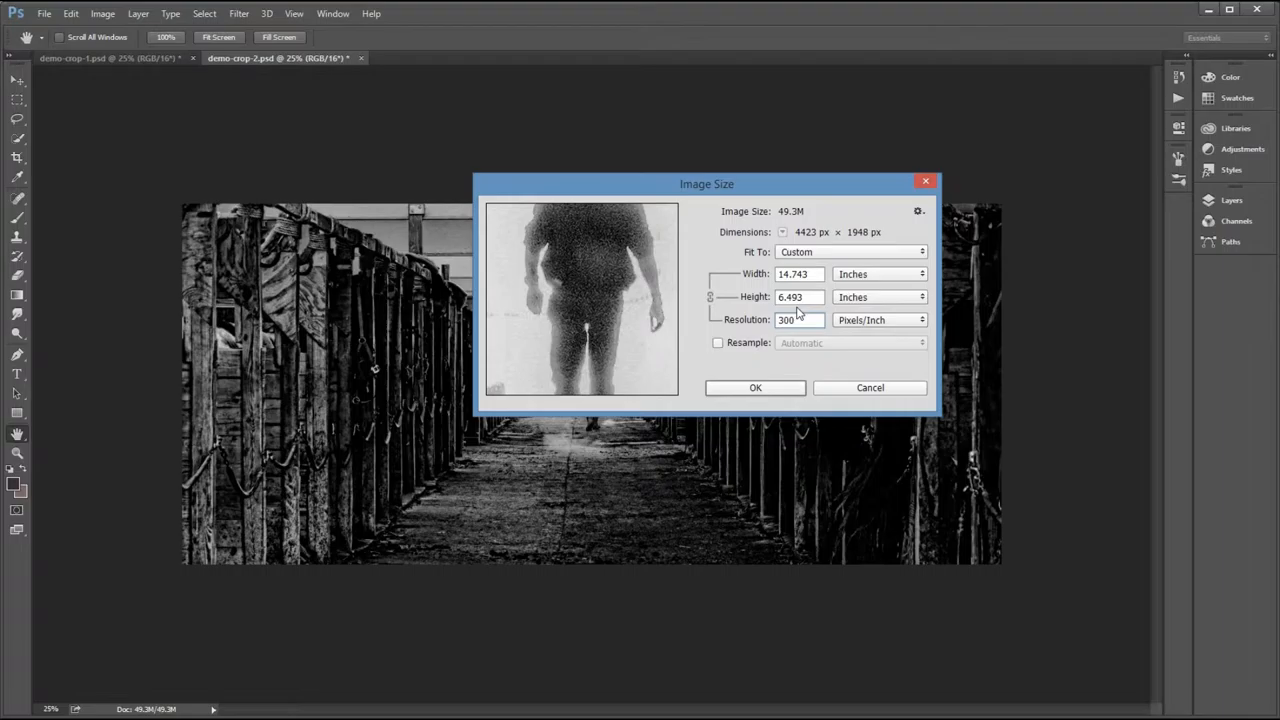
pyautogui.tripleClick(799, 274)
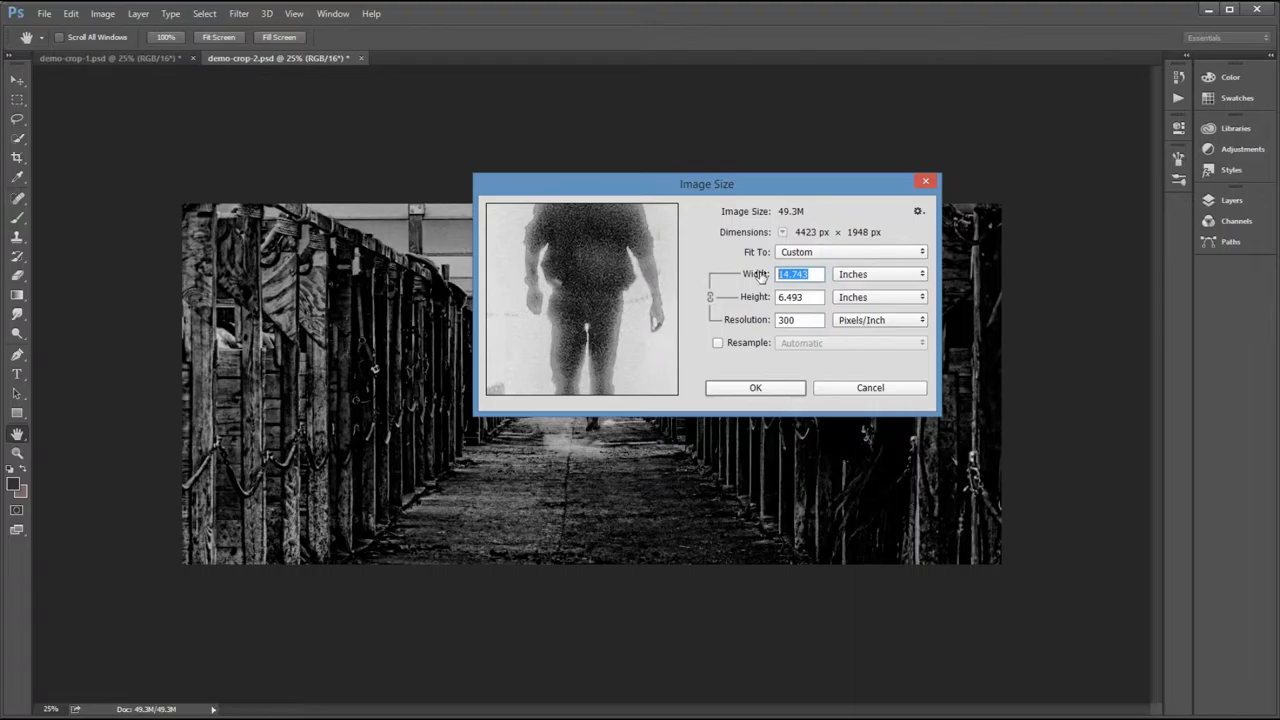
pyautogui.click(717, 342)
pyautogui.write('9.5')
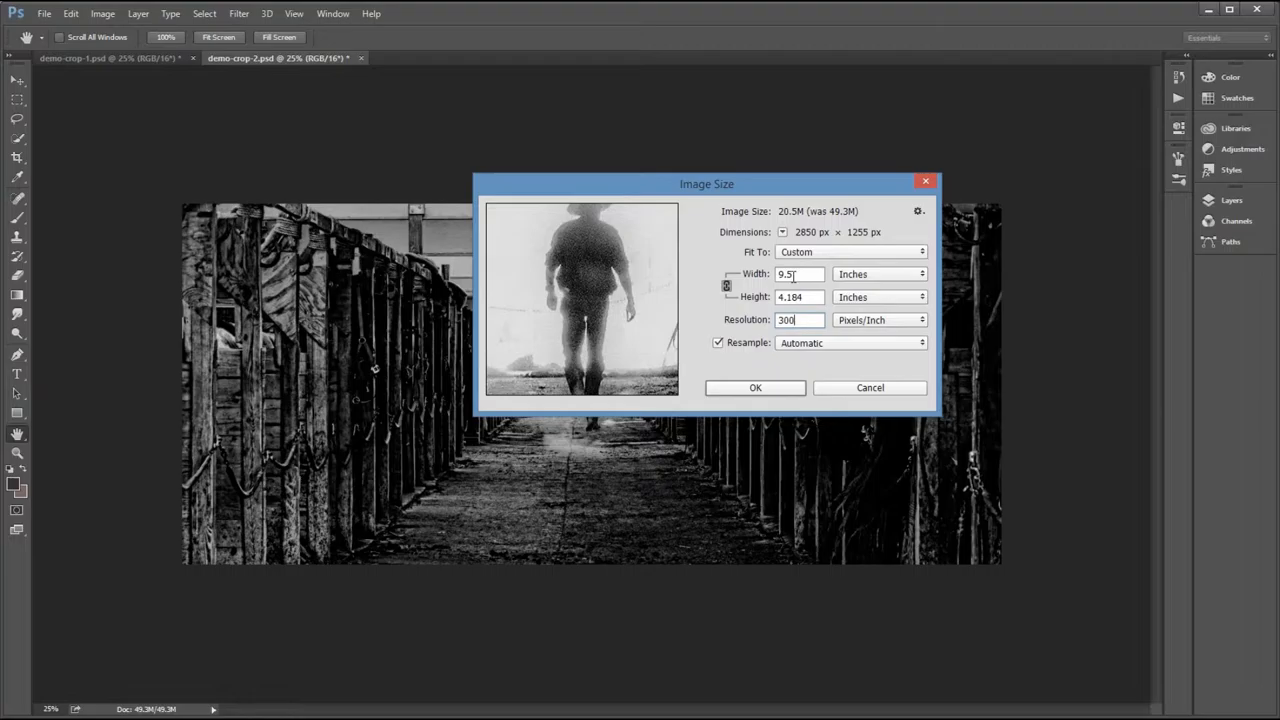
pyautogui.write('9.25')
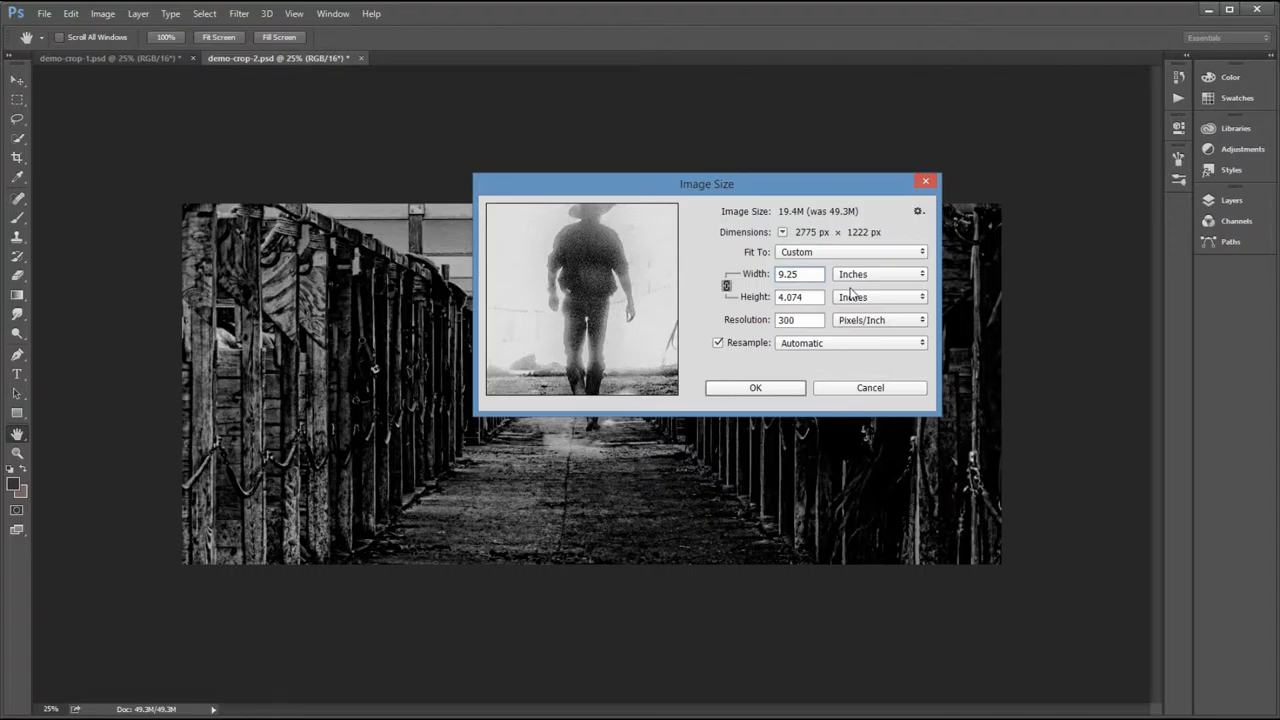
pyautogui.click(755, 387)
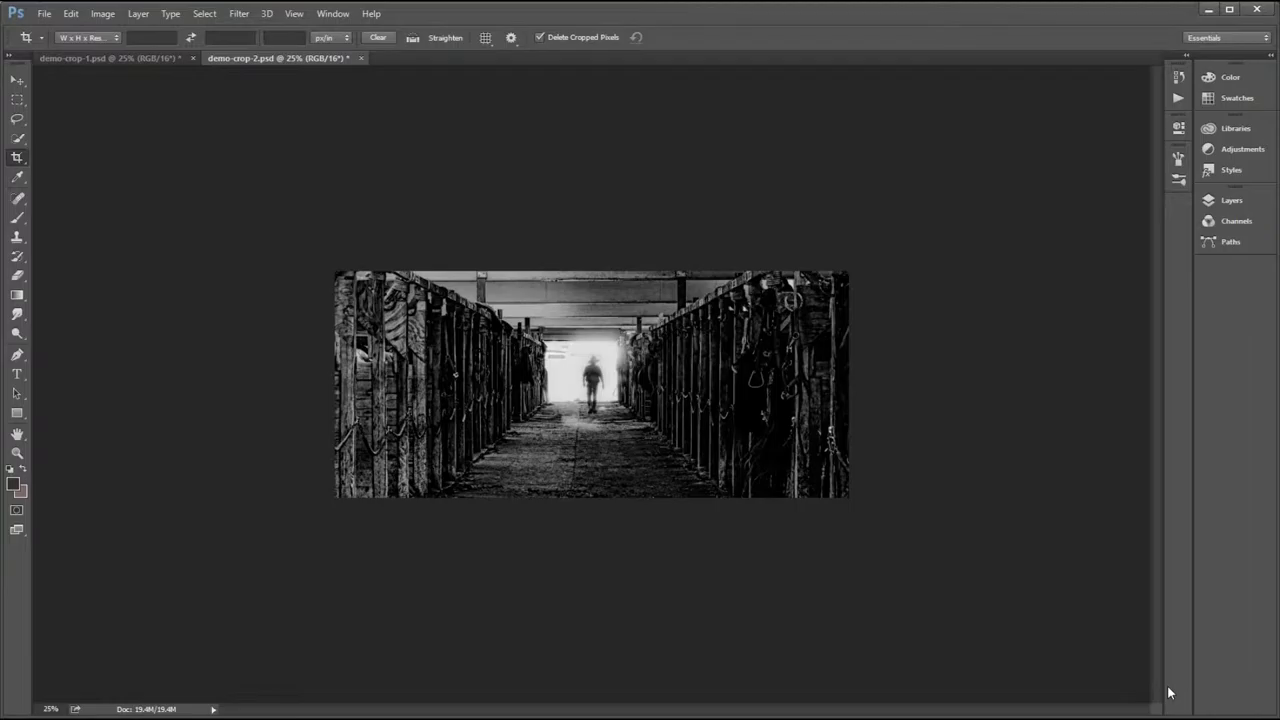
pyautogui.click(103, 13)
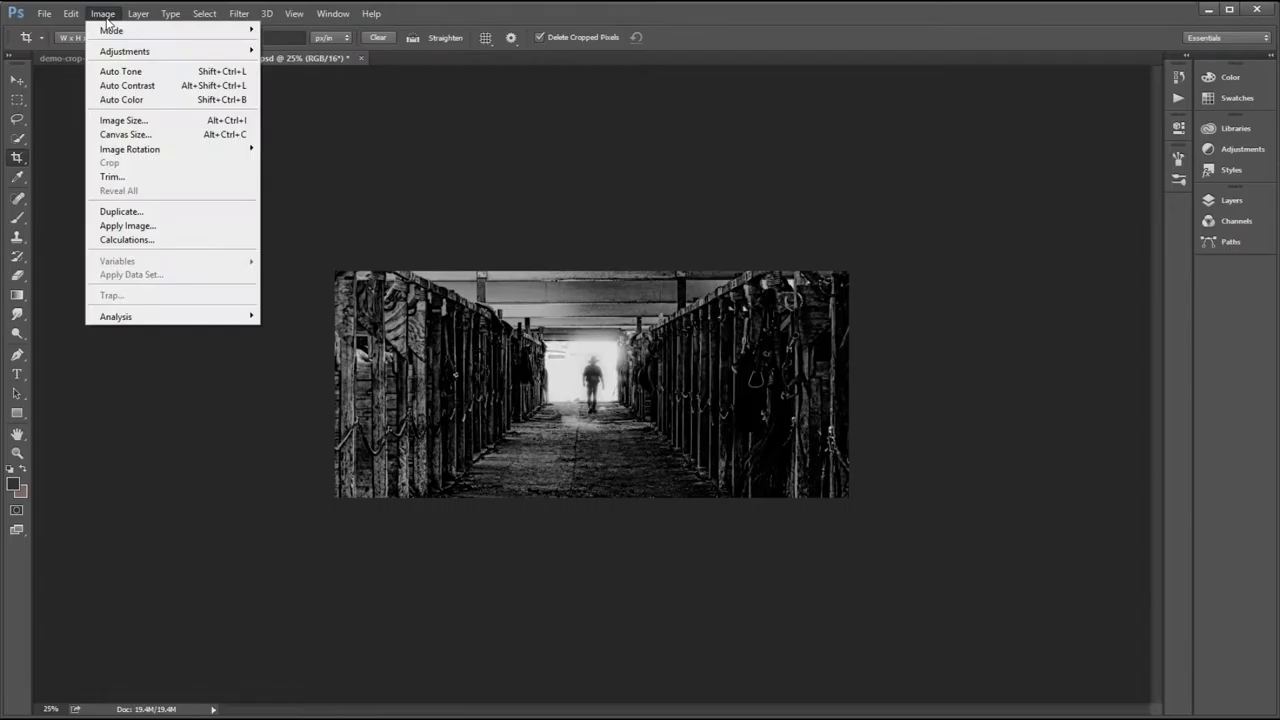
# Enlarge the canvas by 20 pixels with a black extension color for a thin border.
pyautogui.click(125, 134)
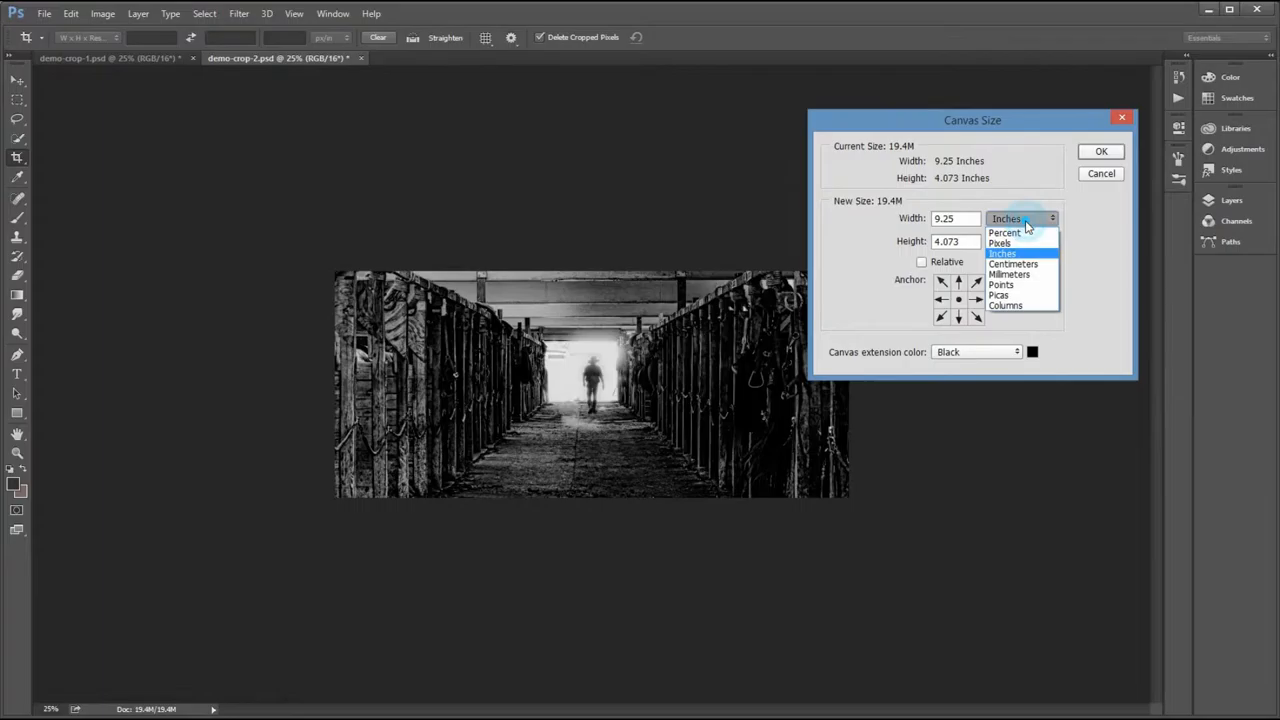
pyautogui.click(1003, 243)
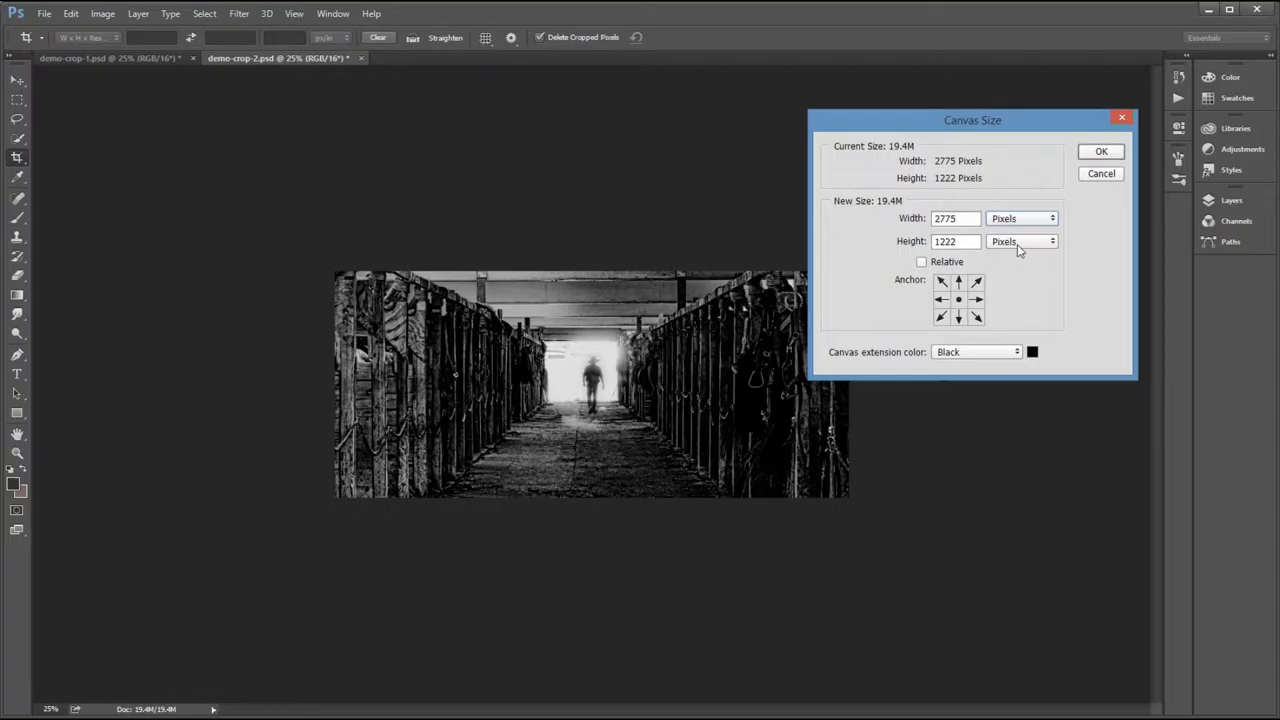
pyautogui.moveTo(872, 430)
pyautogui.write('2795')
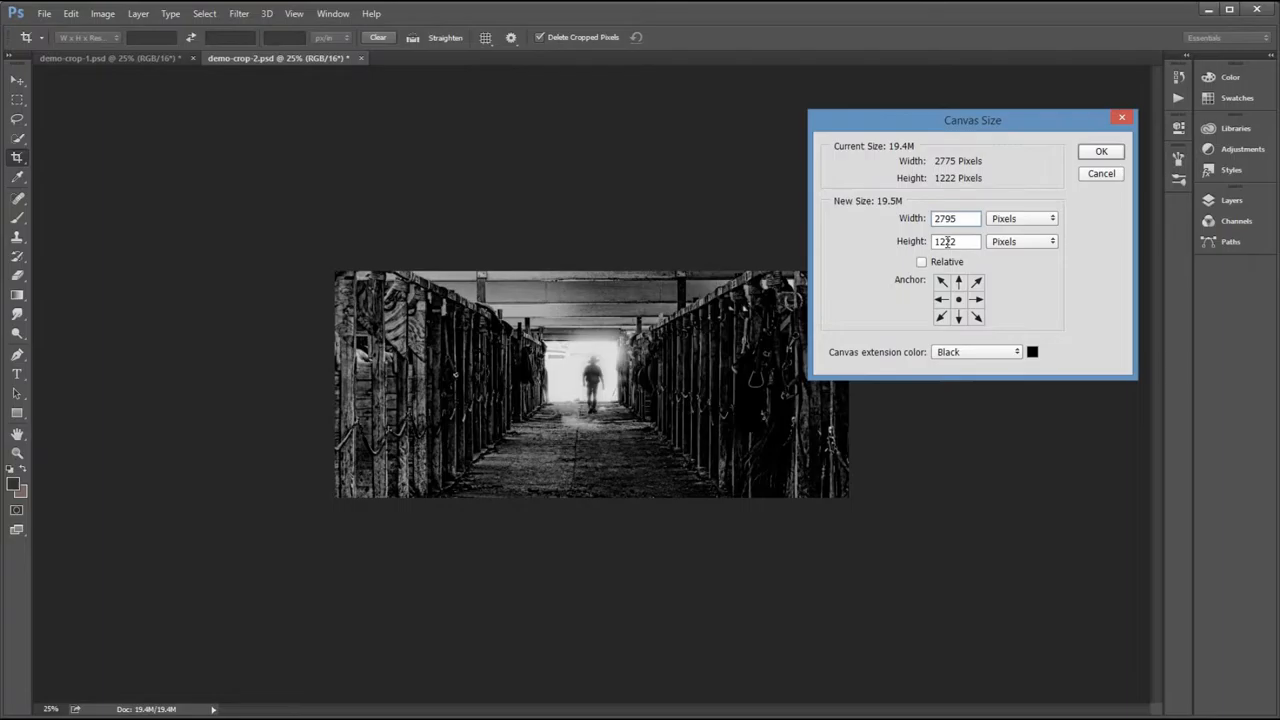
pyautogui.click(1100, 151)
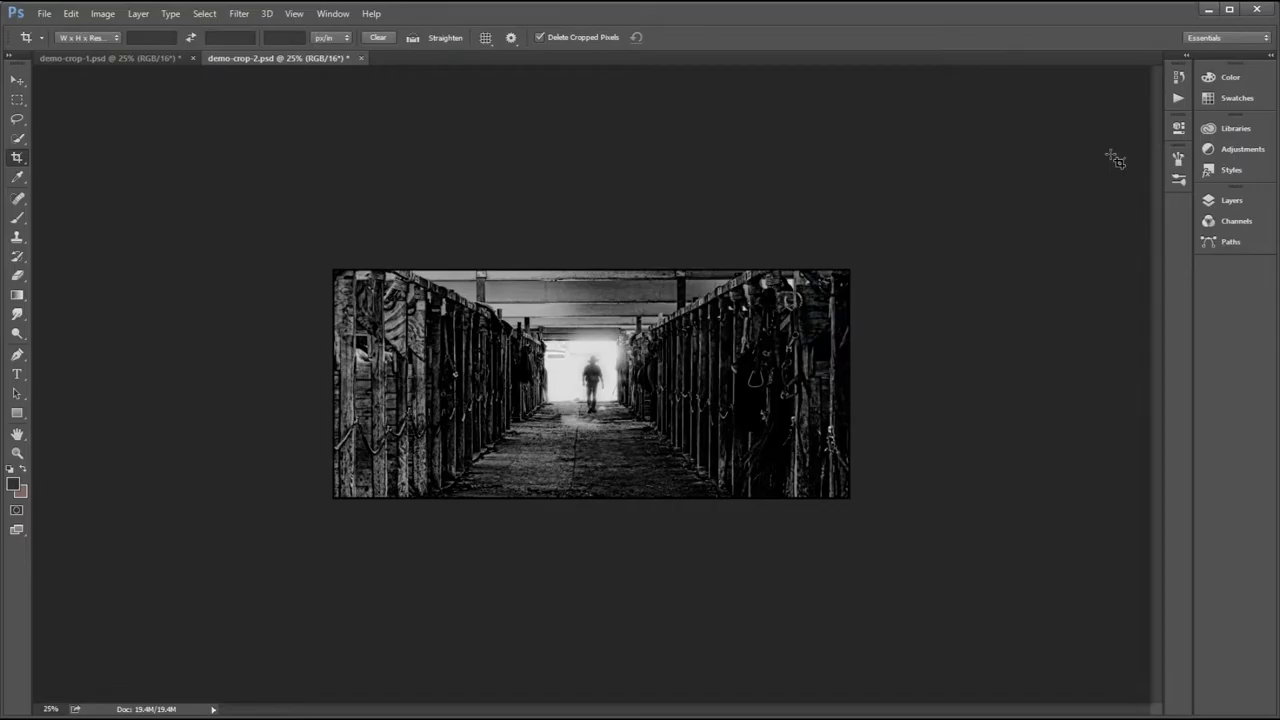
pyautogui.moveTo(427, 197)
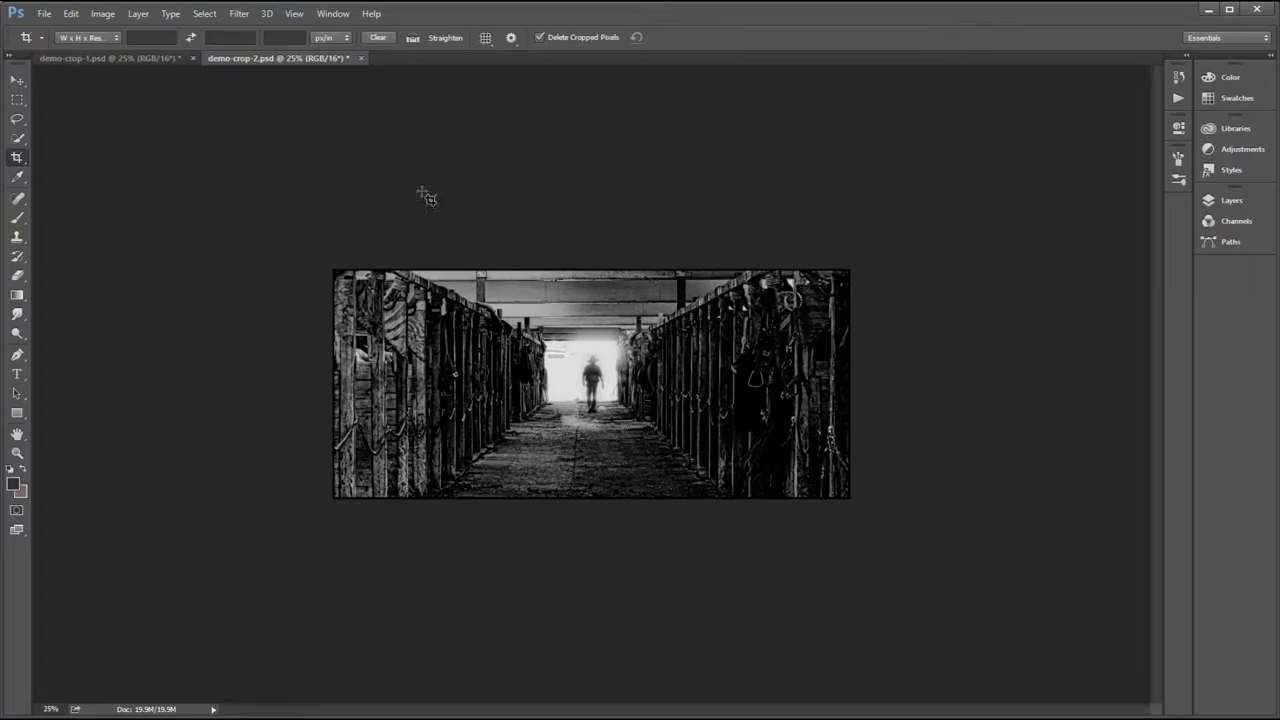
pyautogui.moveTo(362, 216)
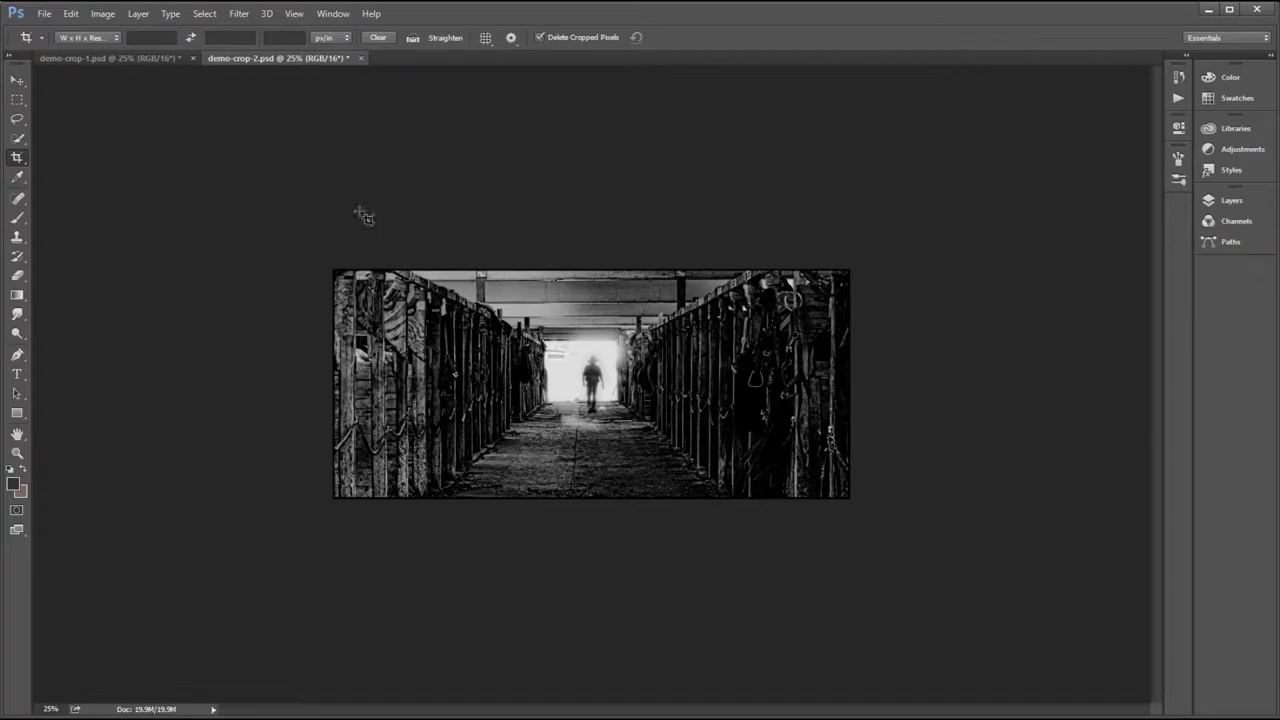
pyautogui.moveTo(570, 385)
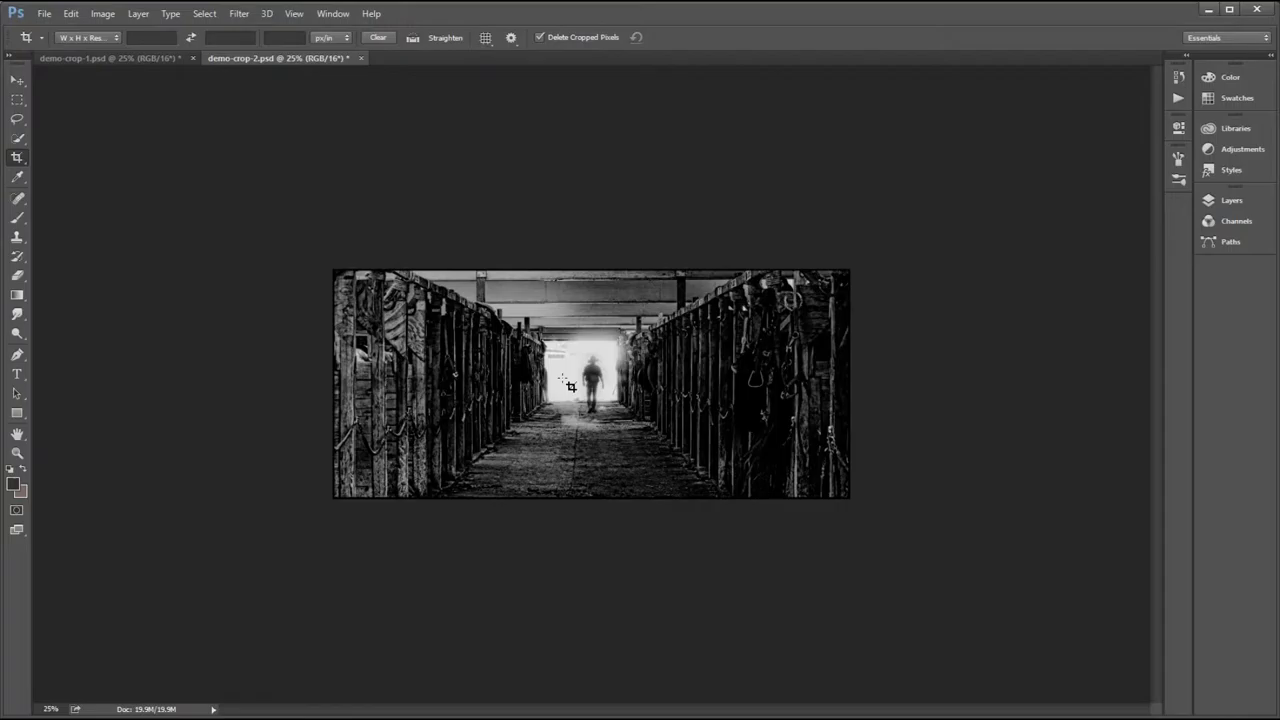
pyautogui.moveTo(705, 355)
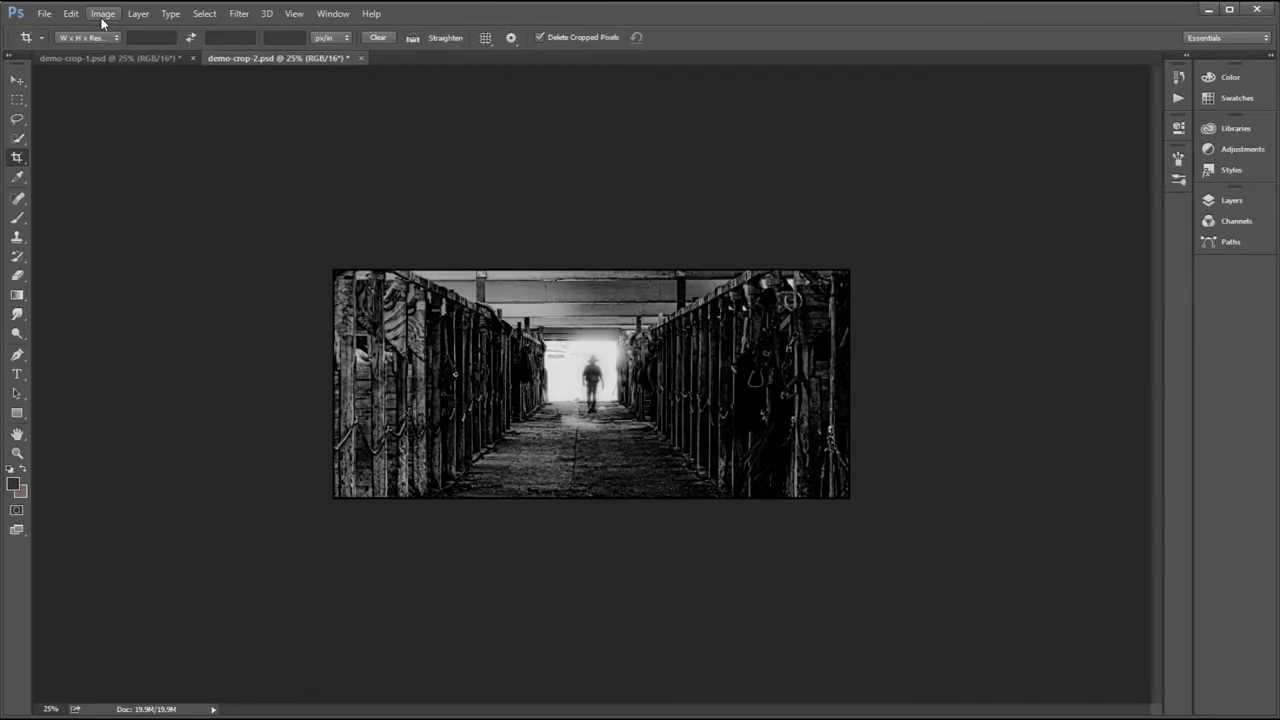
# Extend the canvas to 10 x 8 inches with a white extension color.
pyautogui.click(102, 13)
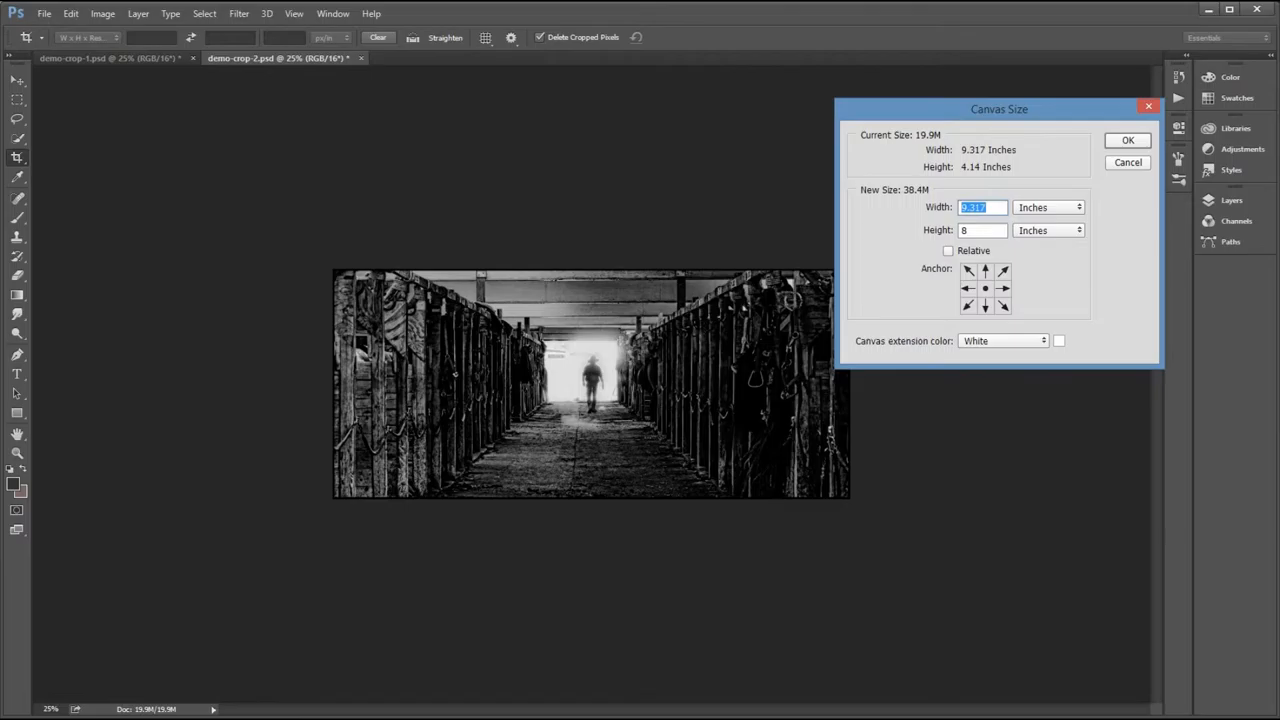
pyautogui.click(1128, 140)
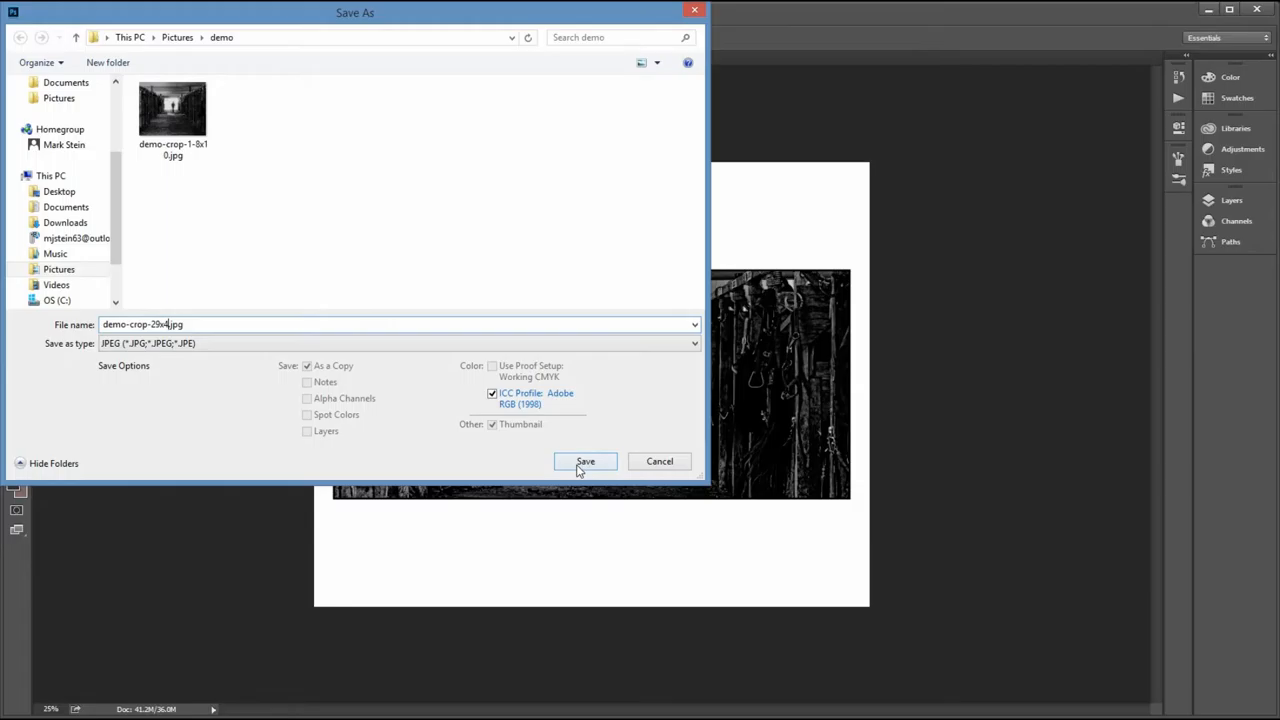
# Save the bordered panorama as a JPEG copy in the demo folder.
pyautogui.click(585, 461)
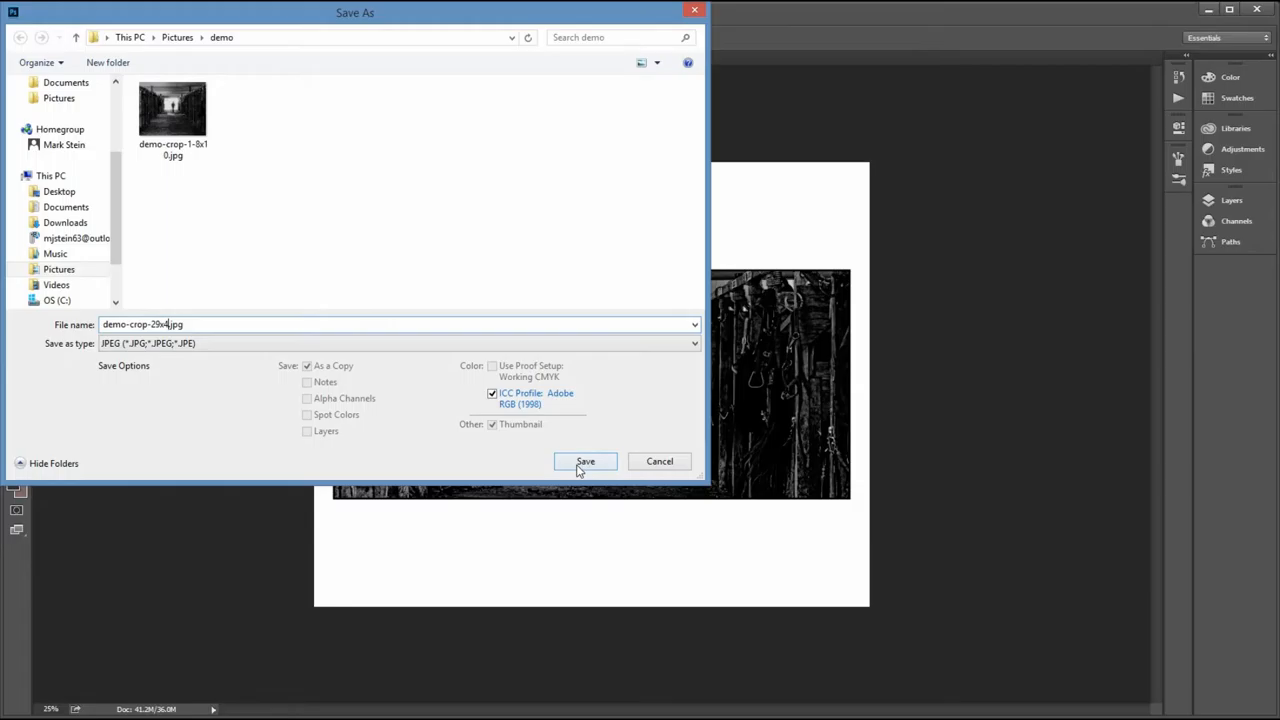